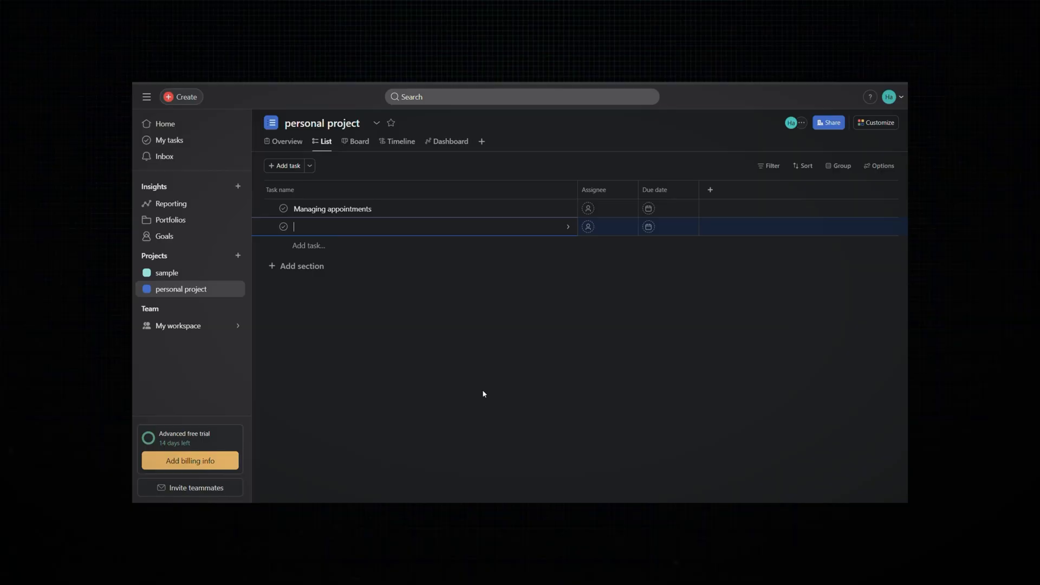
Add 'daily commitments' and 'personal tasks' as new rows in the personal project
text(daily commitments)
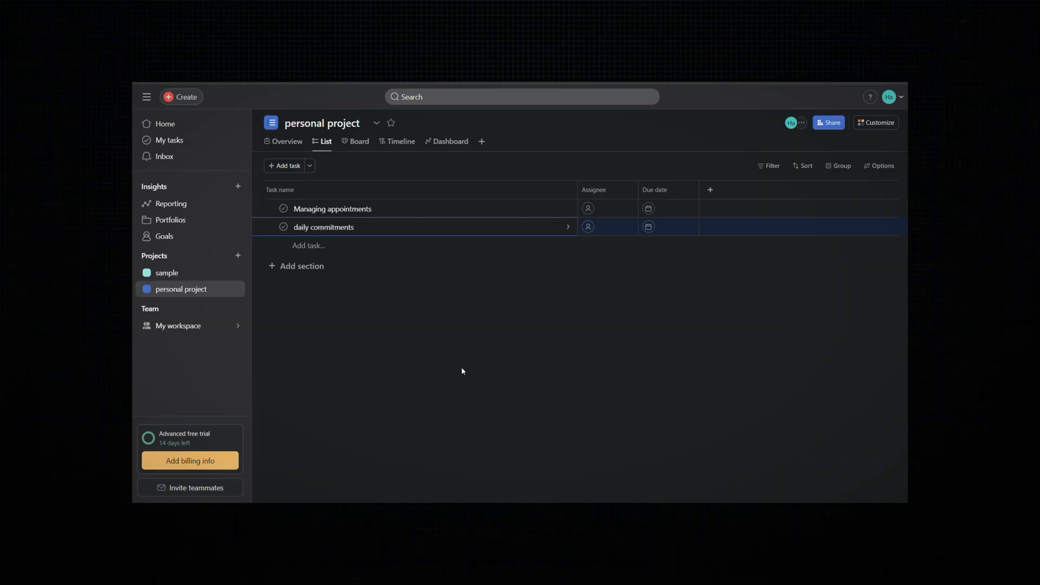
text(personal tasks)
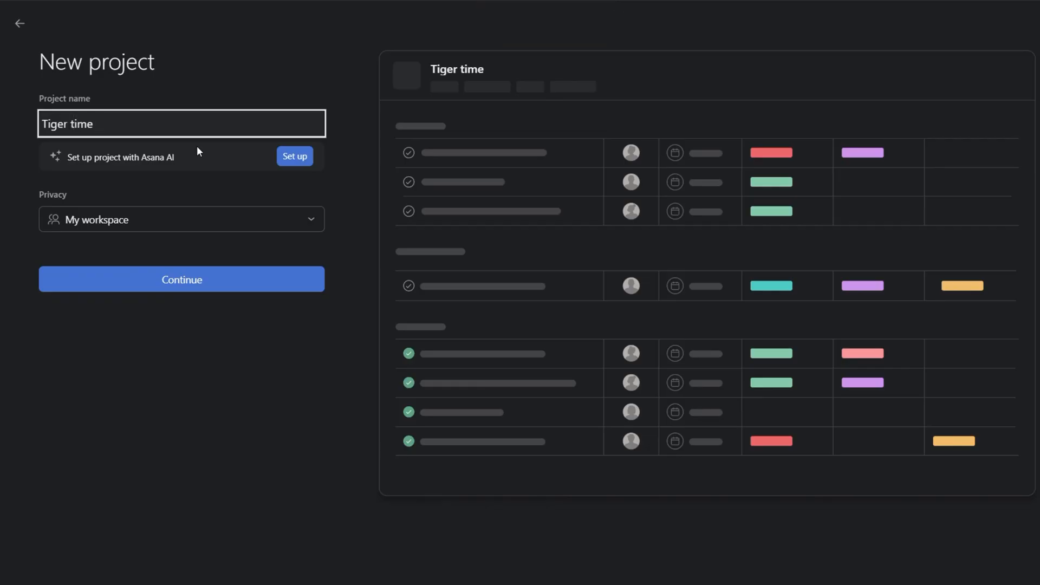
click(181, 279)
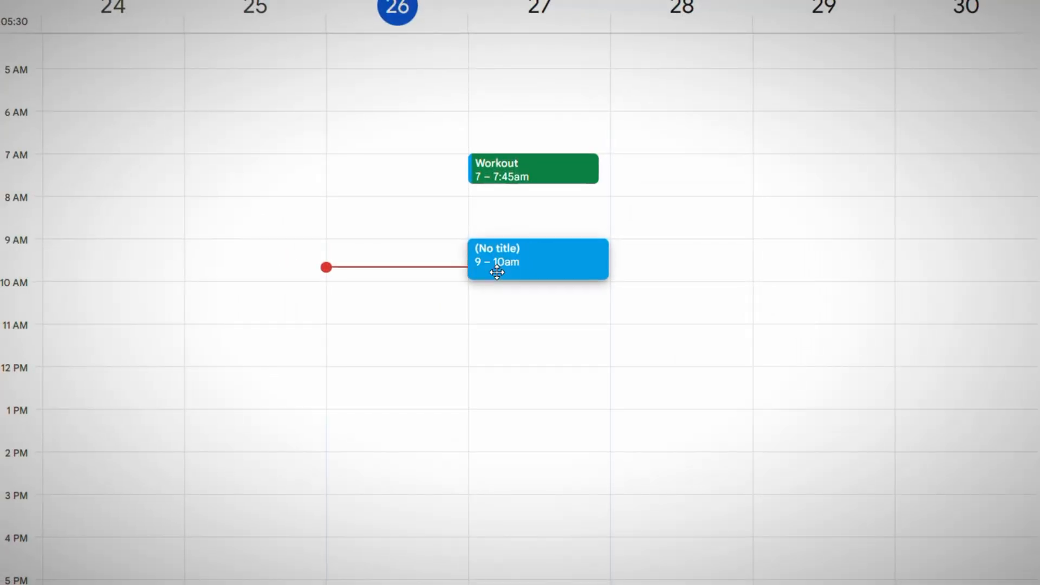
Save the 9am event as 'Meeting' and title a 2pm event 'finalize email'
text(Meetin)
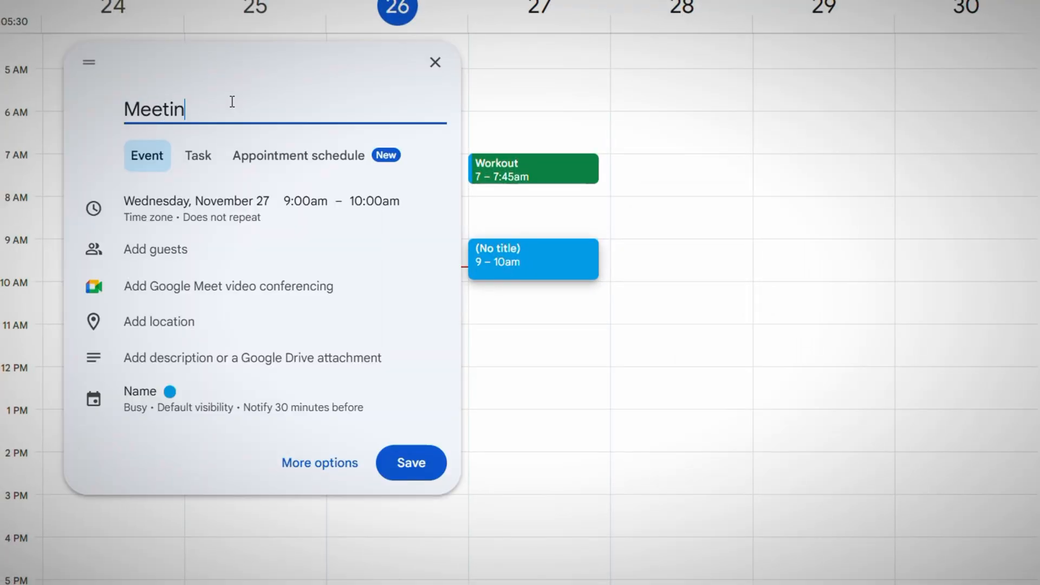
click(410, 462)
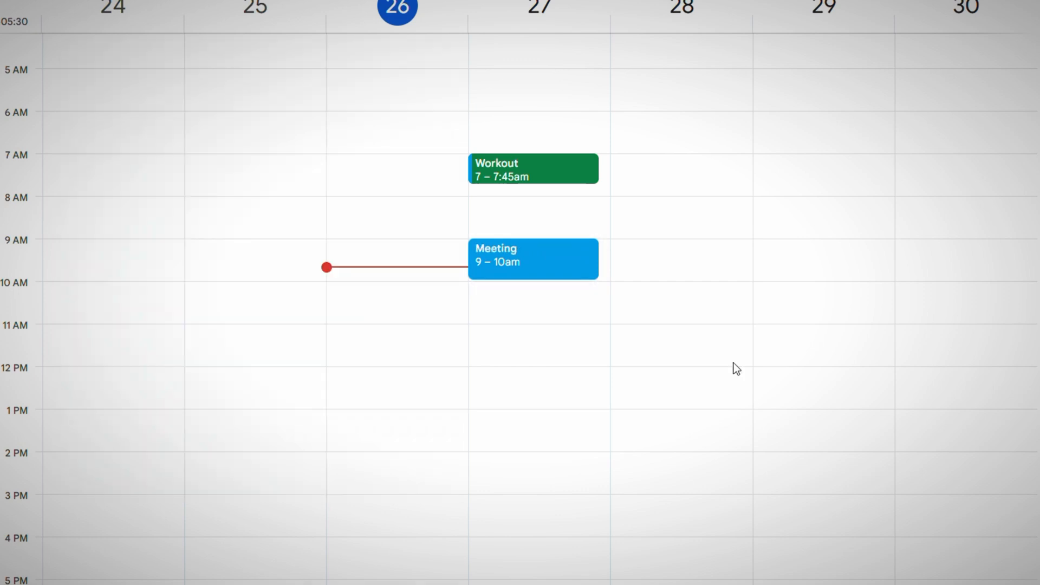
mouse_move(790, 345)
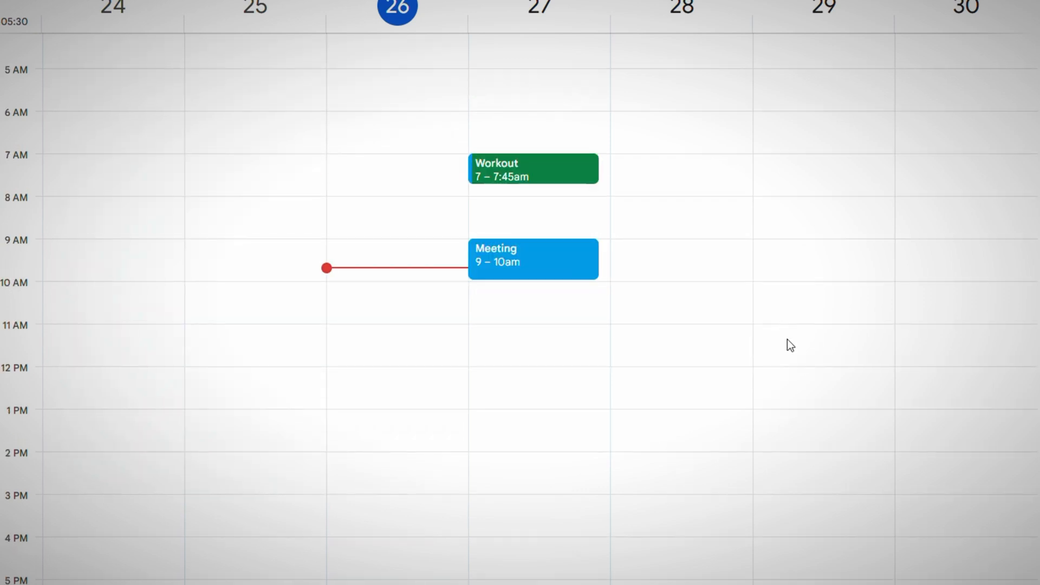
text(finalize e)
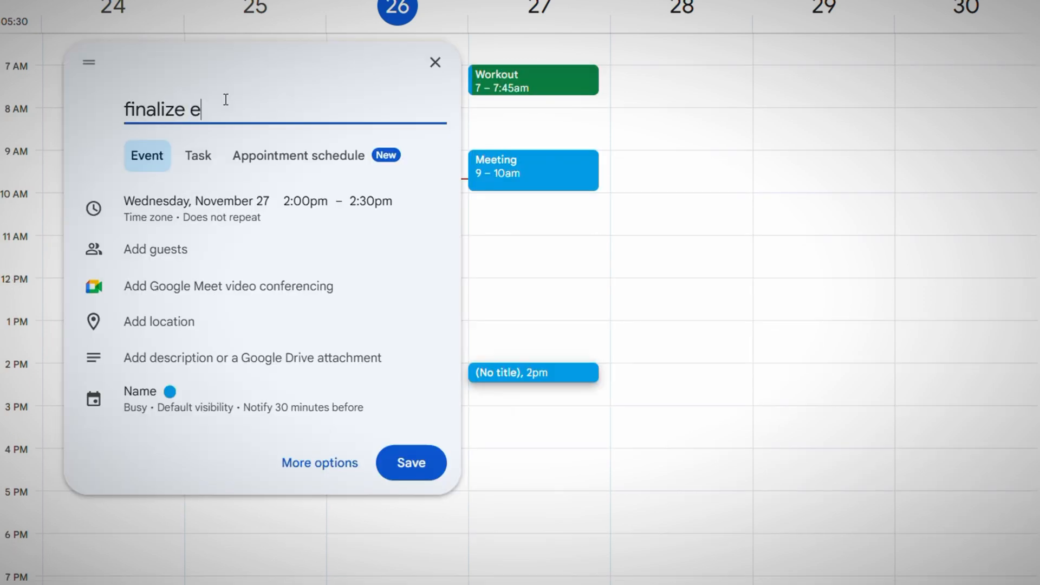
text(mail)
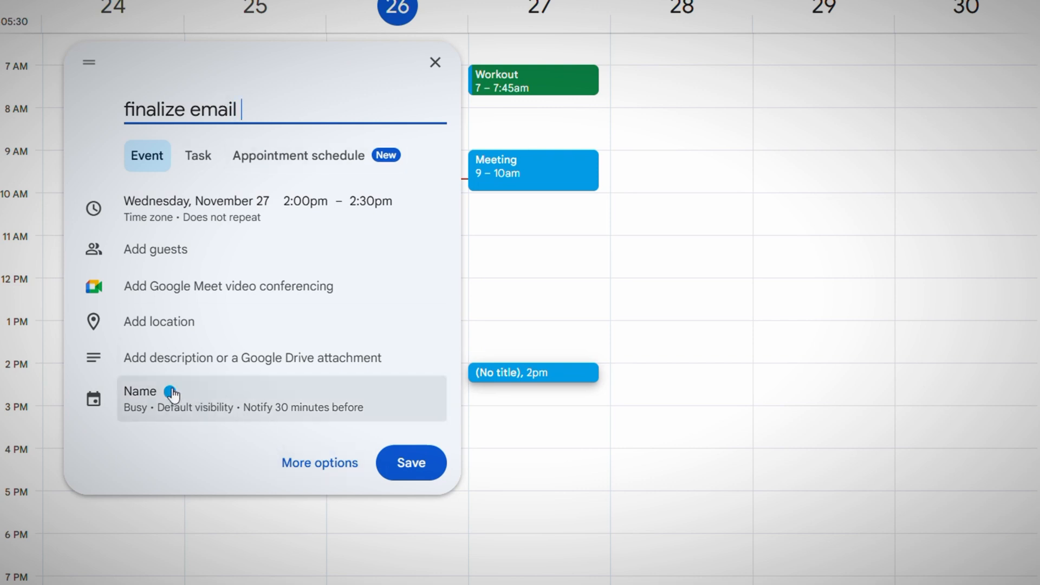
click(410, 463)
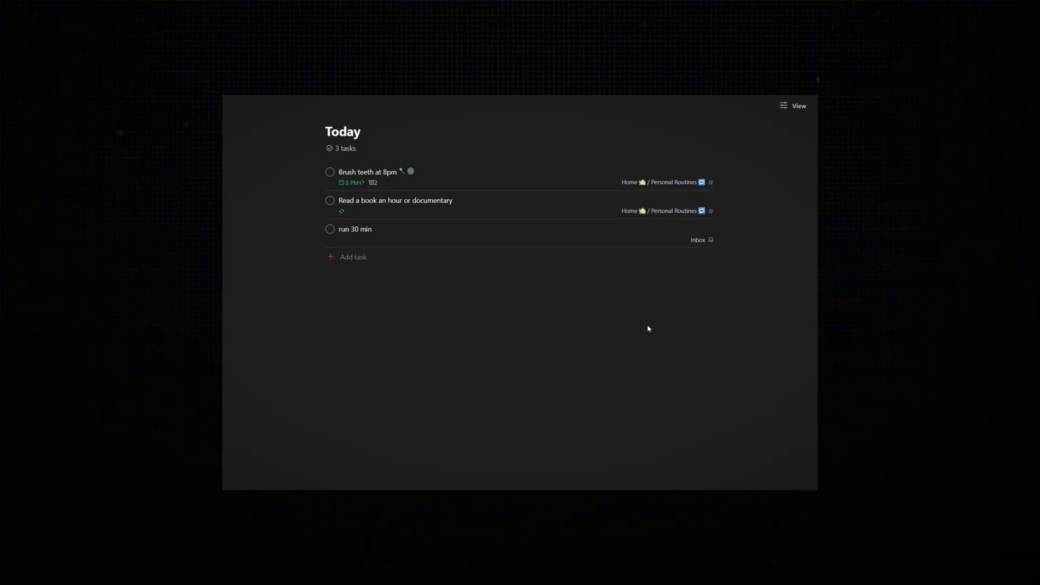
click(353, 257)
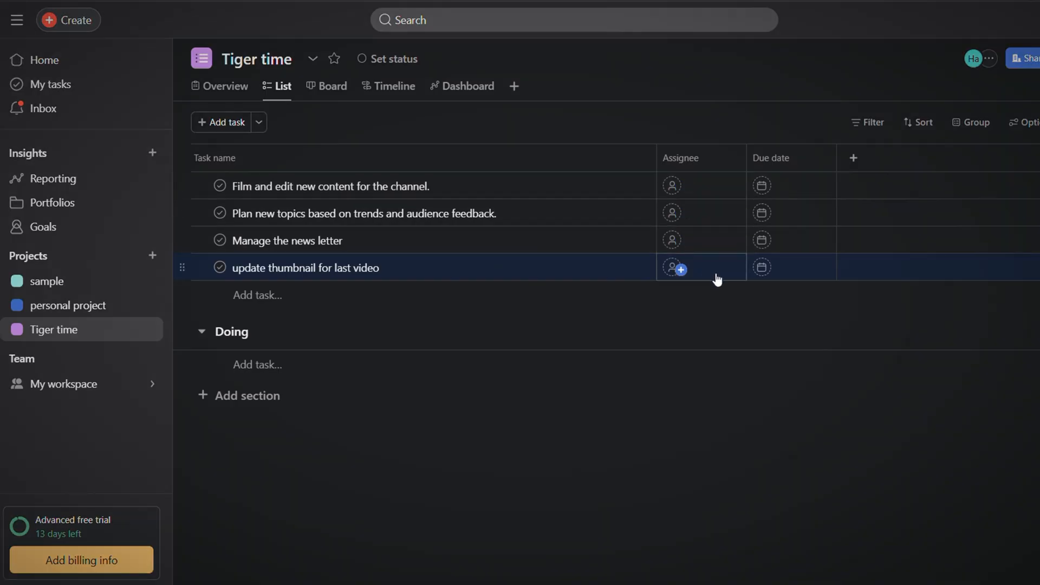
mouse_move(714, 187)
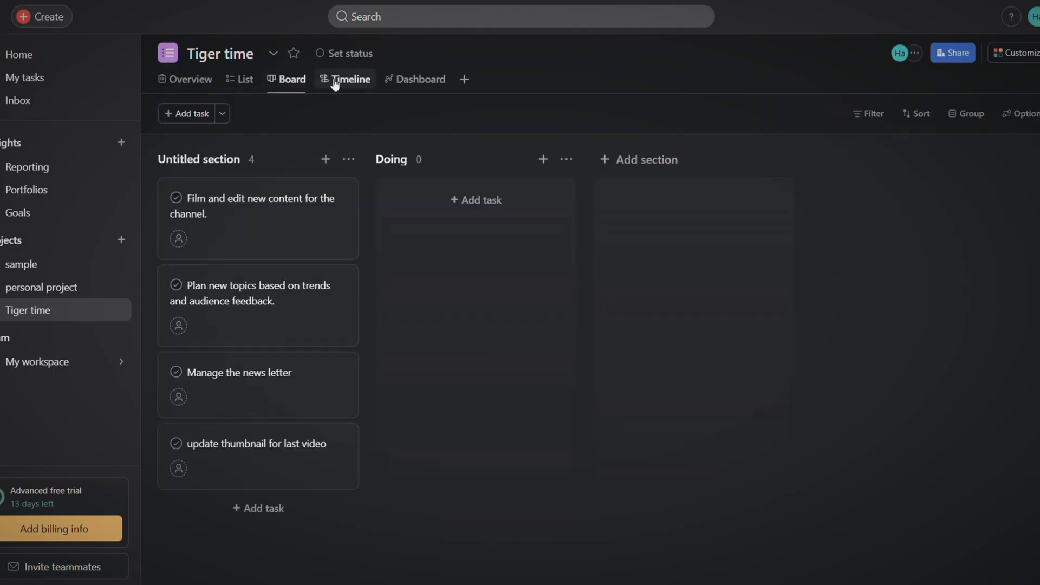
Switch the Tiger time project to its Timeline view
click(421, 79)
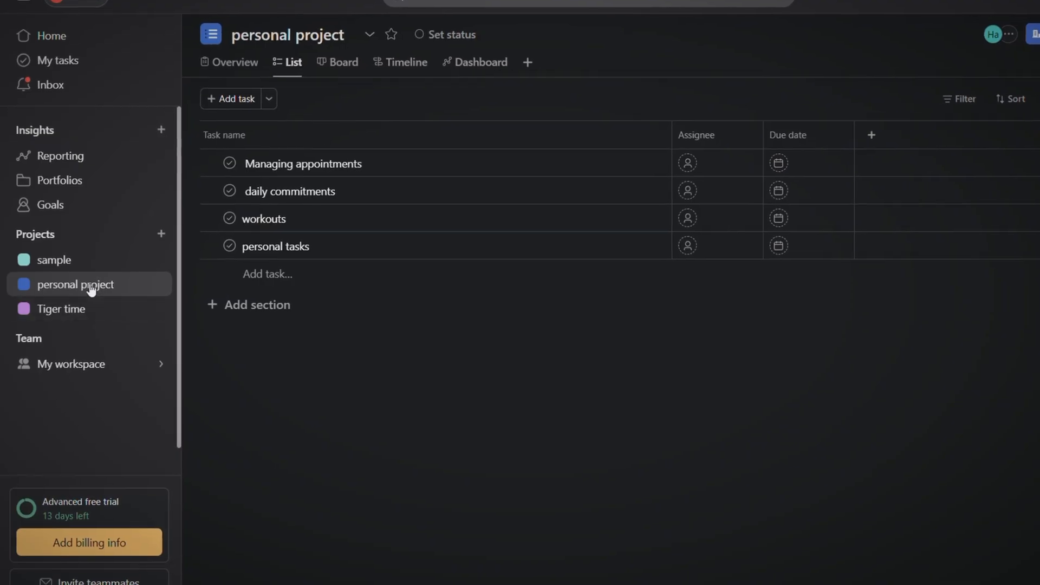
Move between Tiger time and personal project in the sidebar, ending on Tiger time
click(65, 309)
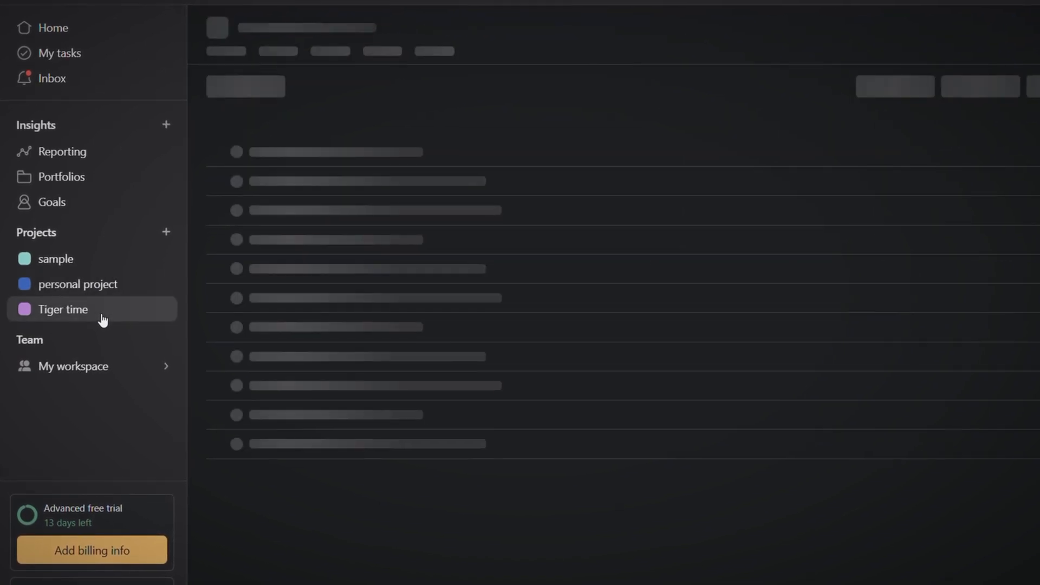
click(65, 310)
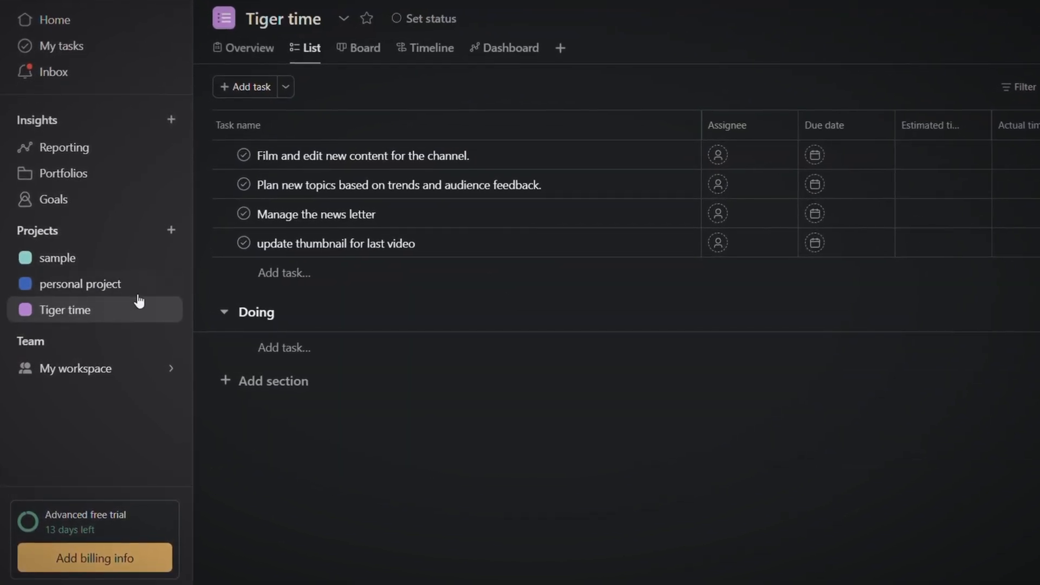
click(85, 284)
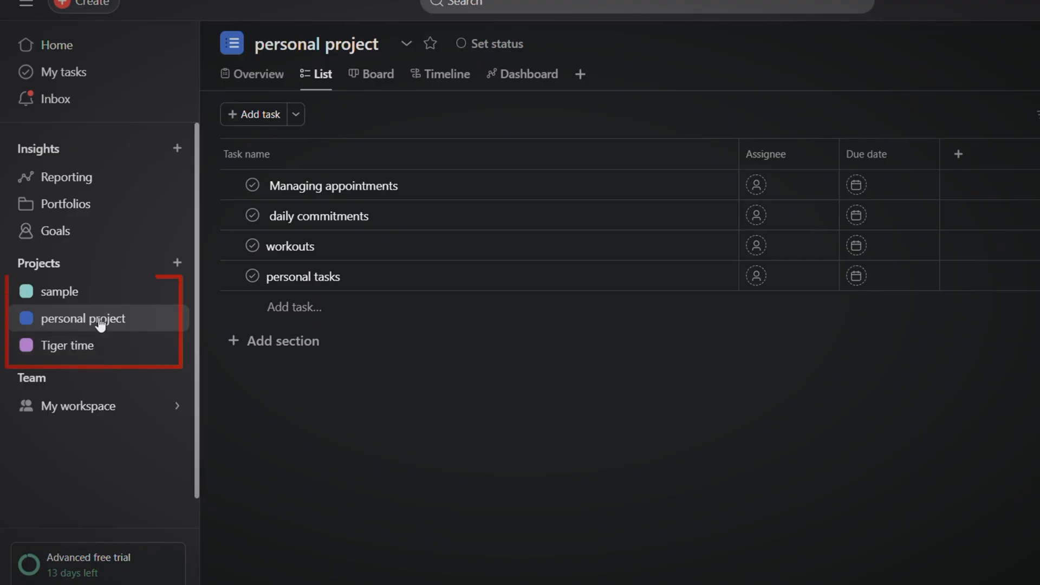
click(65, 345)
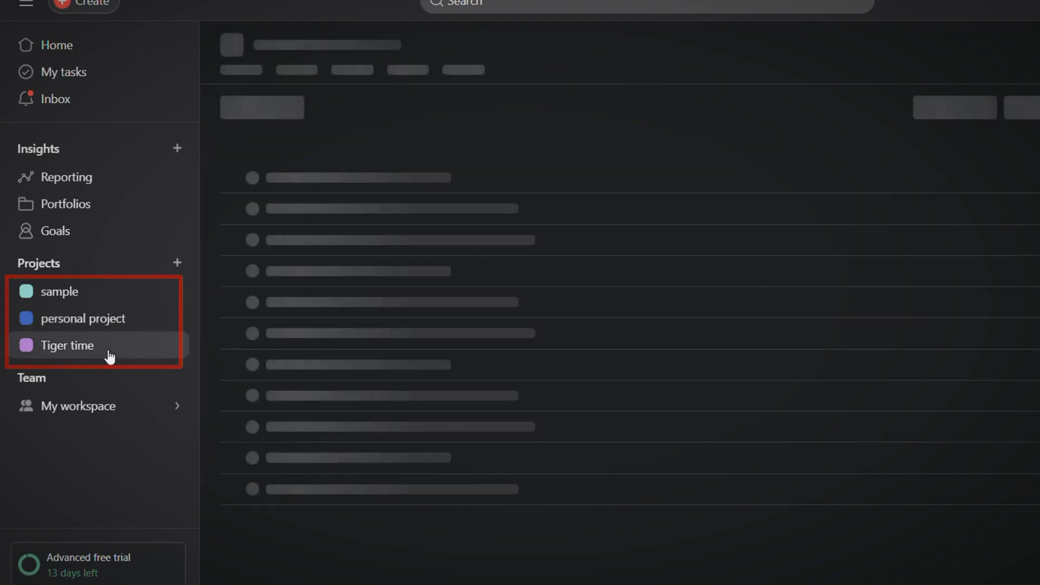
click(65, 345)
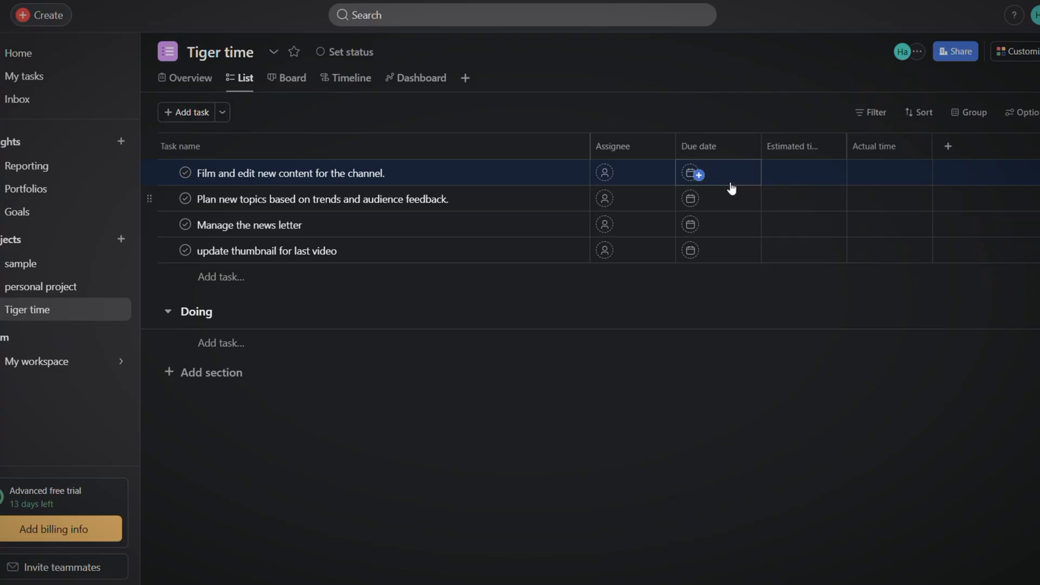
Make the first Tiger time task due December 14, then switch between projects in the sidebar
click(692, 173)
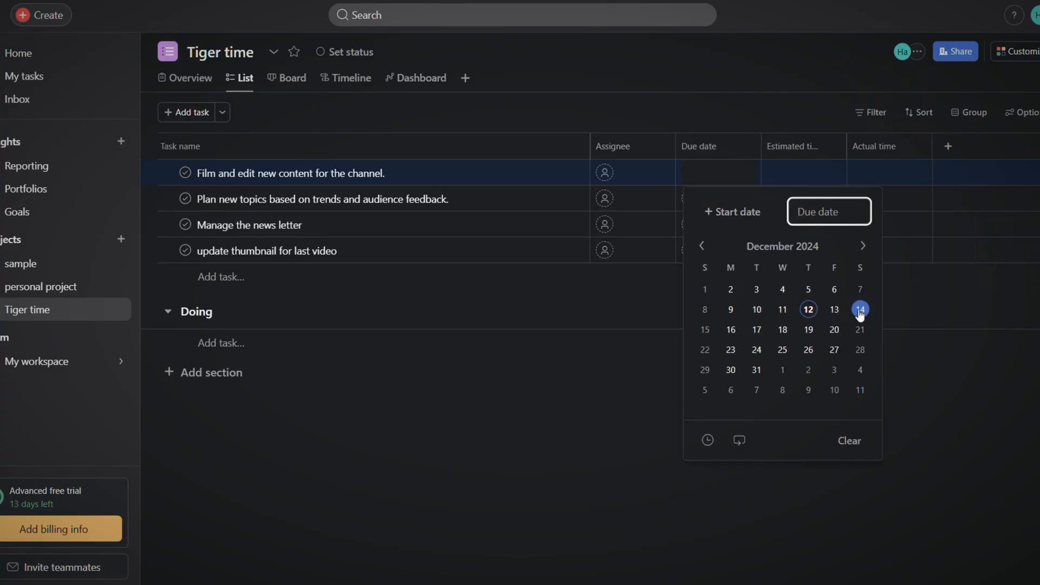
click(860, 310)
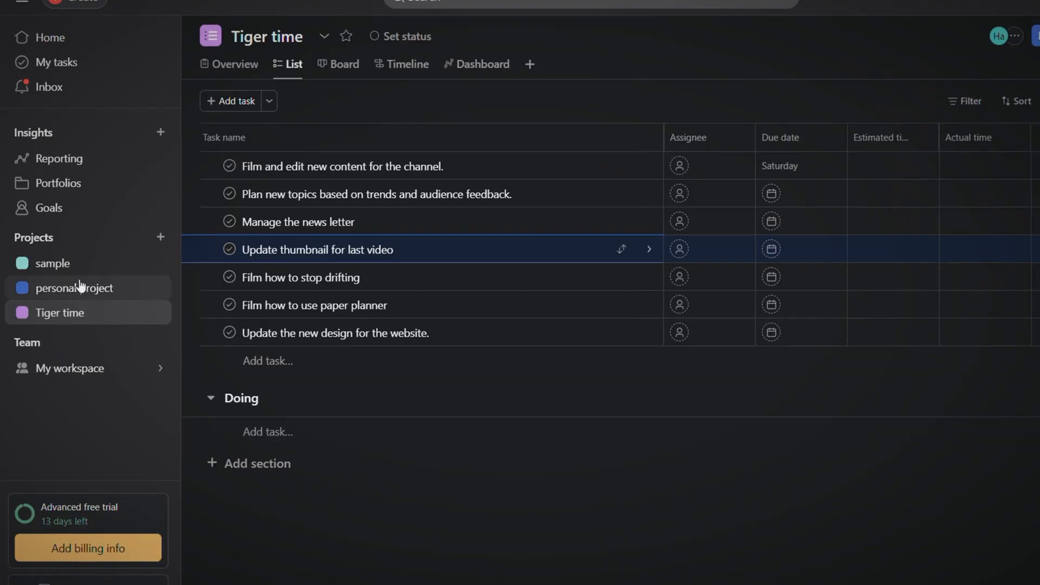
click(75, 287)
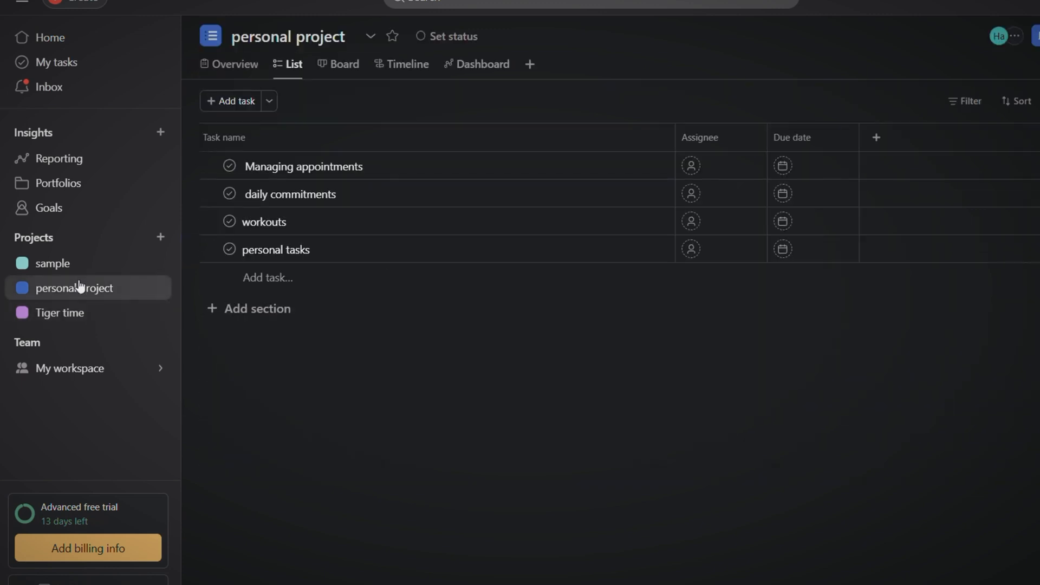
click(65, 313)
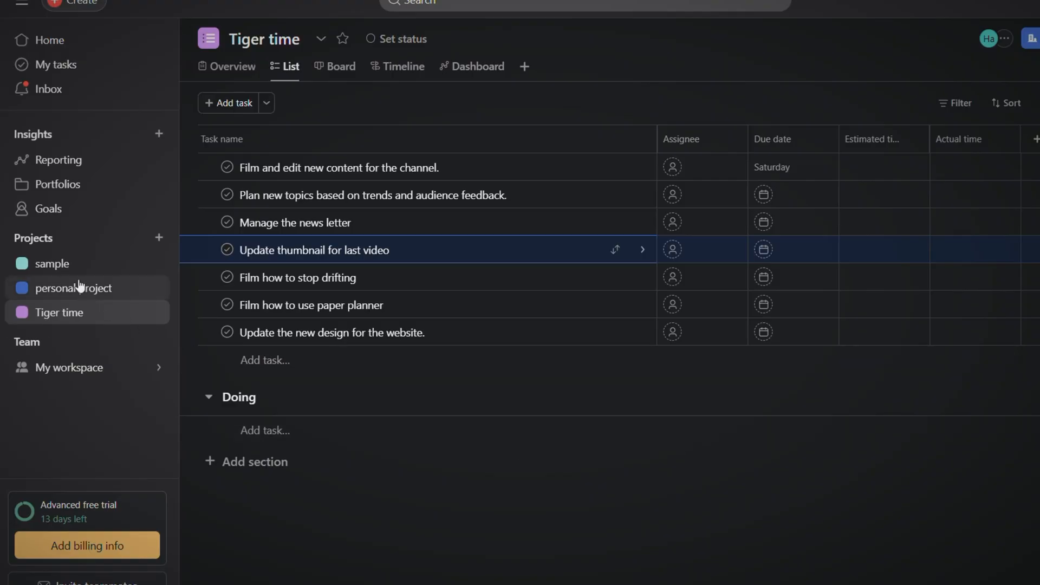
click(74, 288)
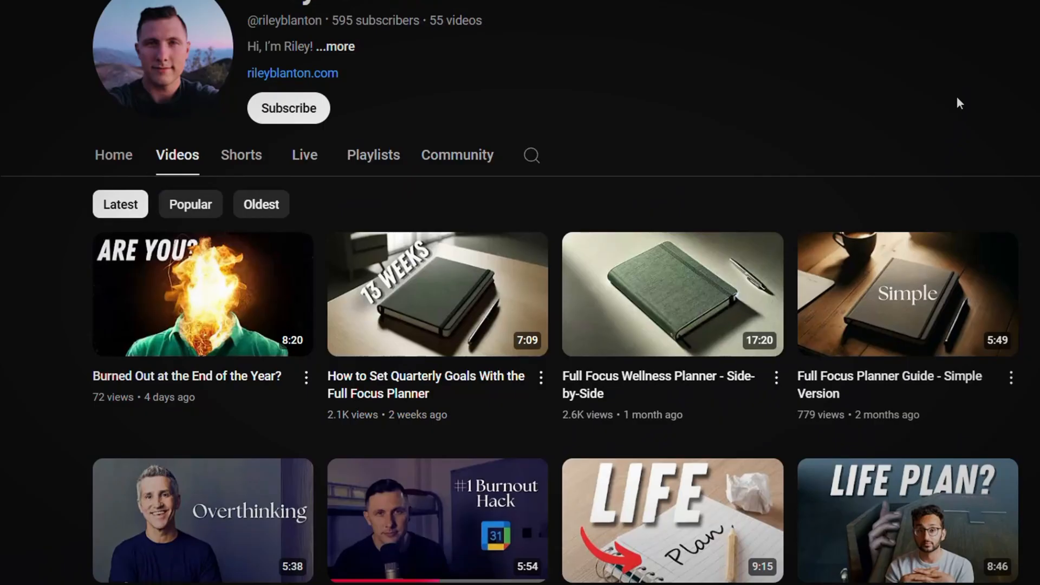
scroll(down, 3)
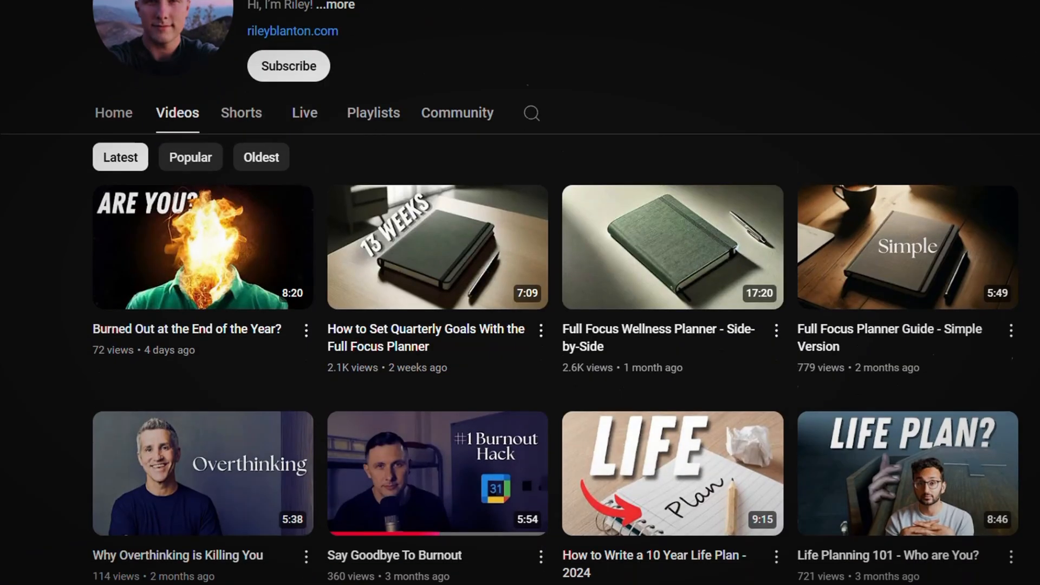
scroll(down, 3)
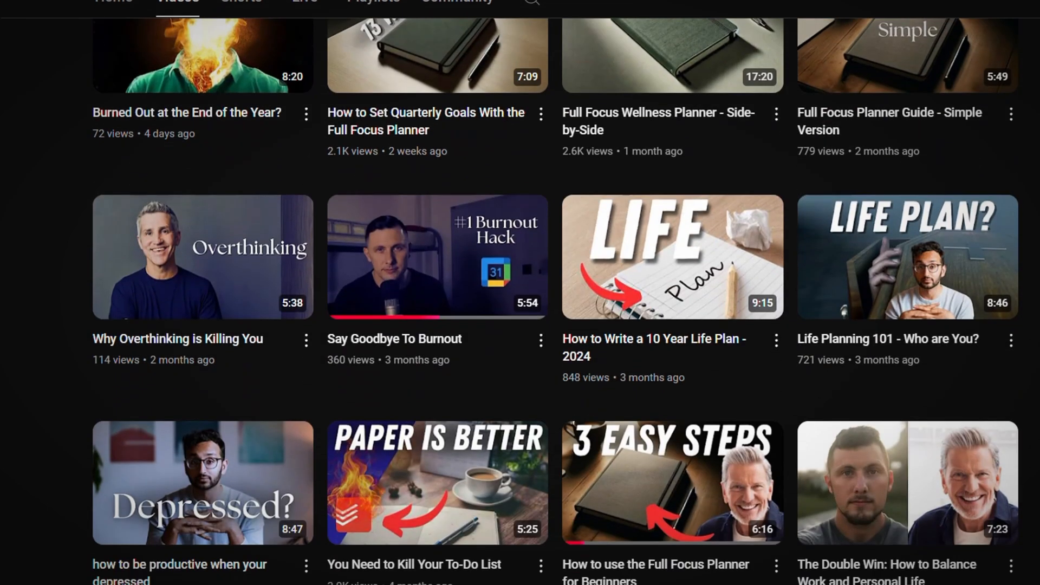